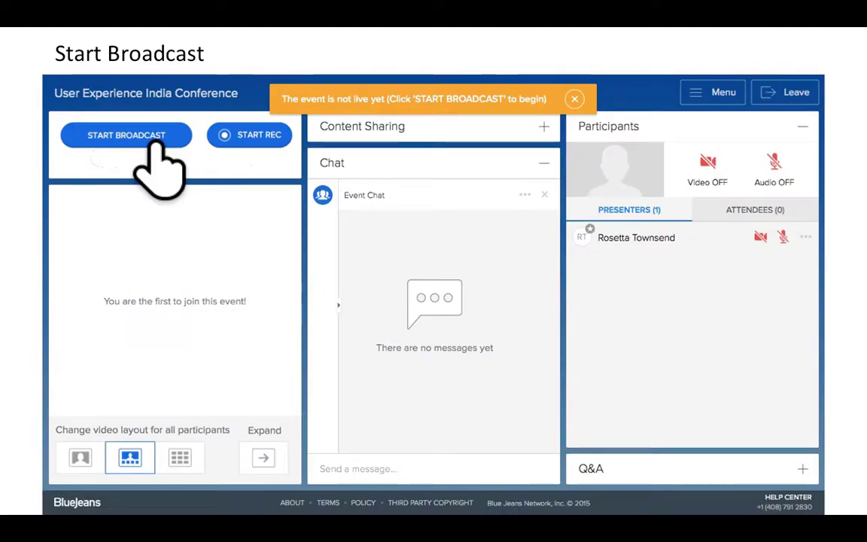
# Step: Start broadcasting the User Experience India Conference and confirm it goes live
pyautogui.click(127, 136)
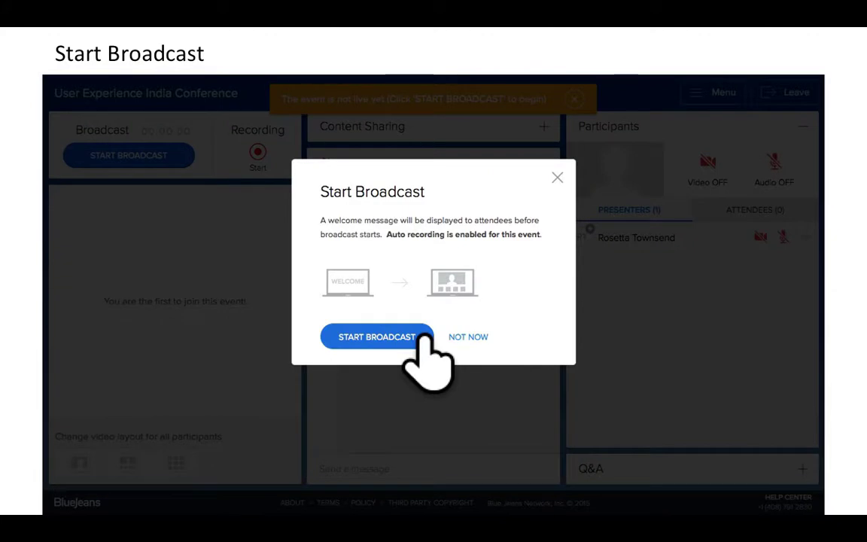
pyautogui.click(376, 338)
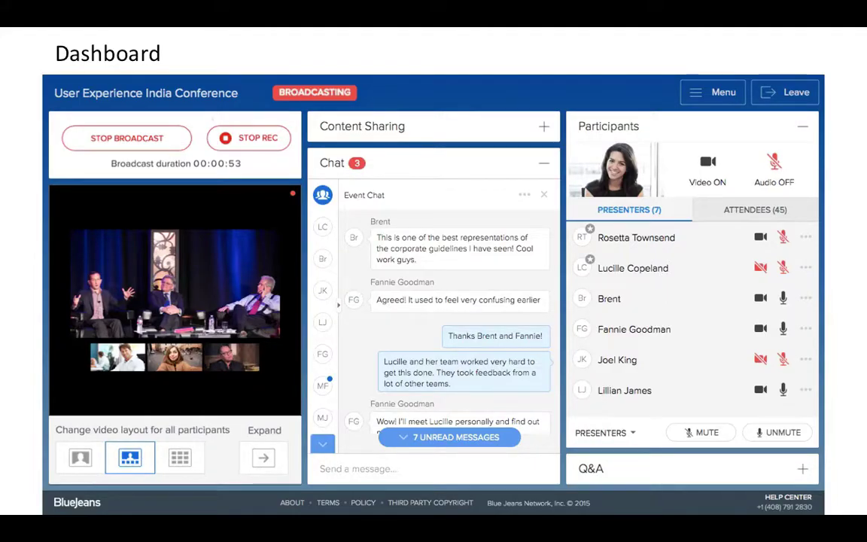
pyautogui.moveTo(154, 158)
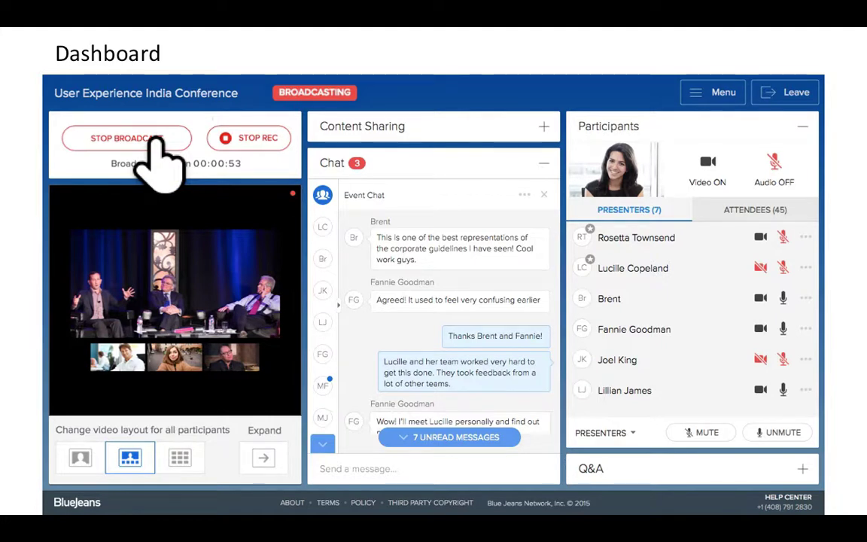
pyautogui.moveTo(274, 158)
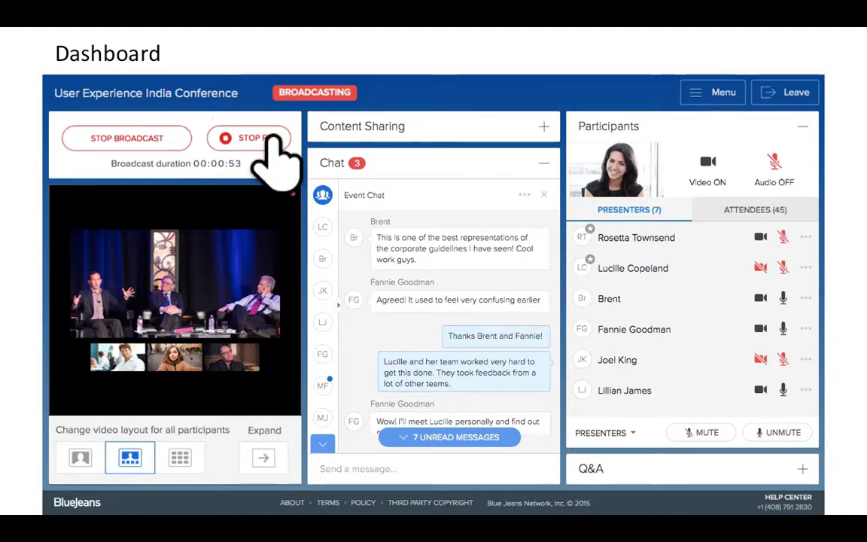
# Step: Stop recording the event and bring up the Leave Event options
pyautogui.click(786, 92)
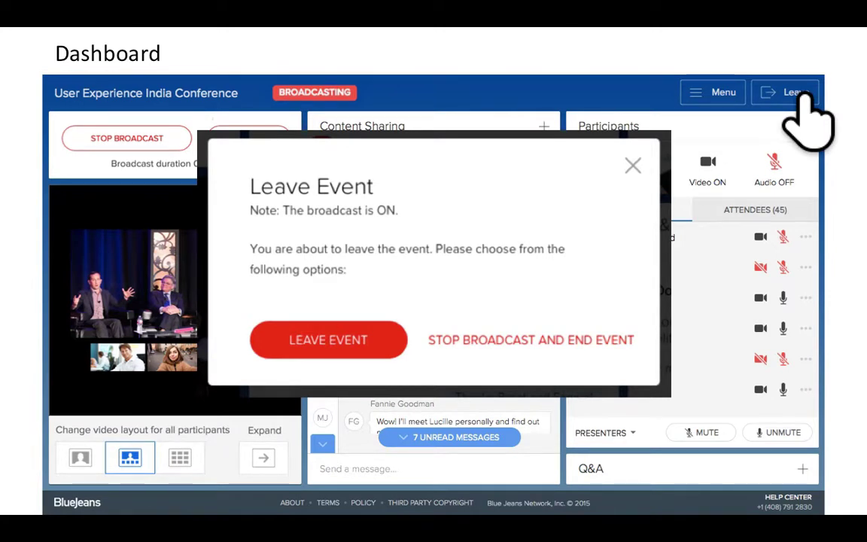
pyautogui.click(632, 164)
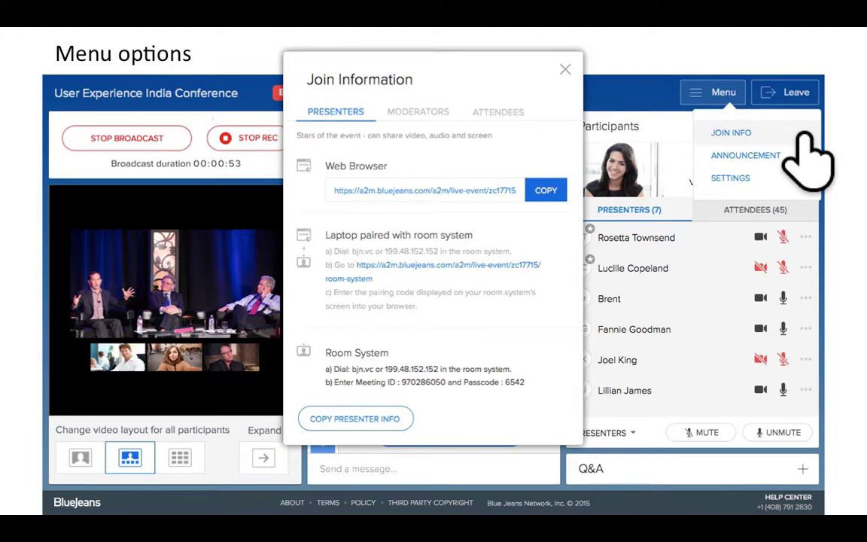
# Step: Review Join Info, the Announcement composer and the camera/microphone Settings from the Menu
pyautogui.click(745, 155)
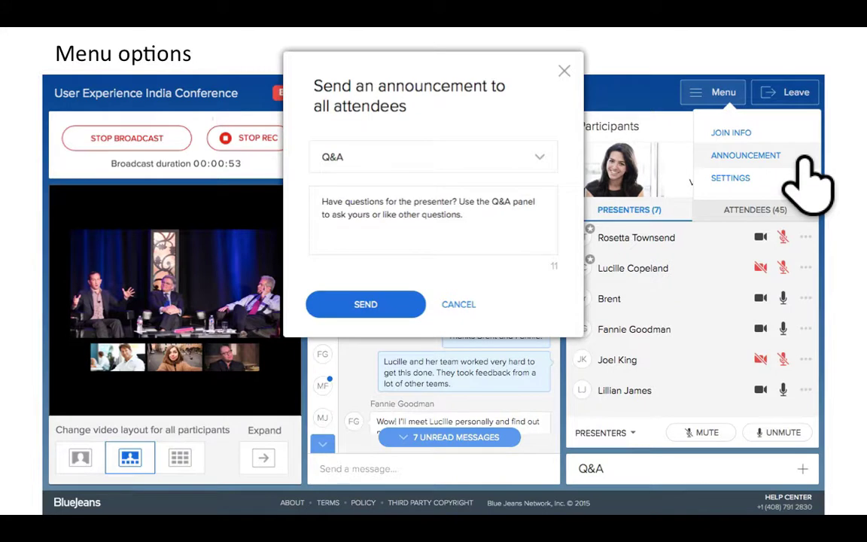
pyautogui.click(731, 178)
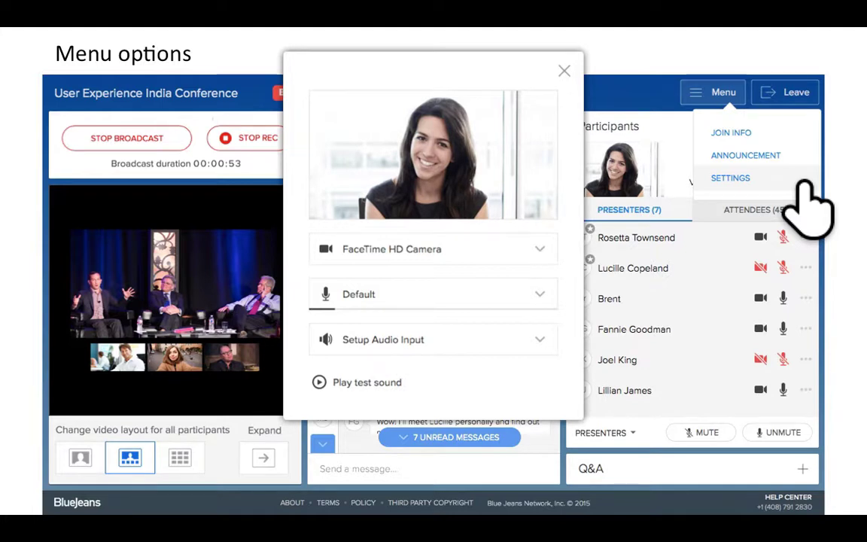
pyautogui.click(756, 209)
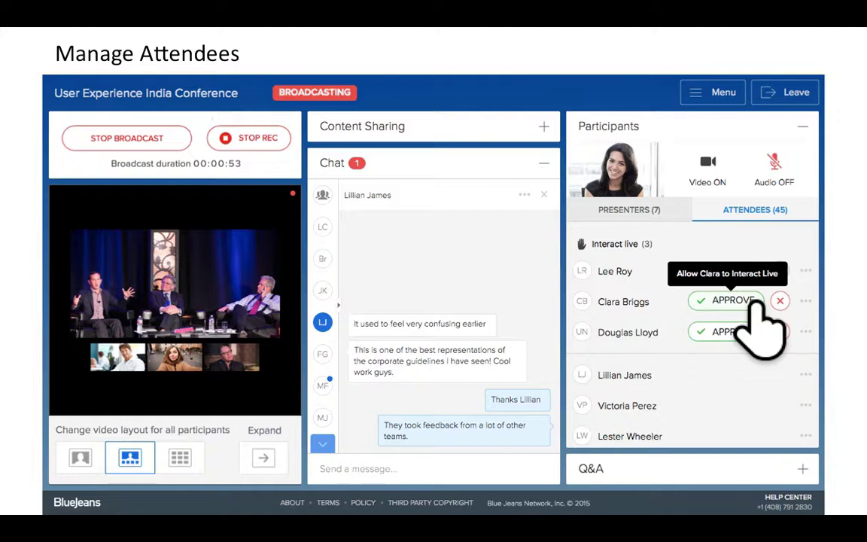
pyautogui.moveTo(780, 301)
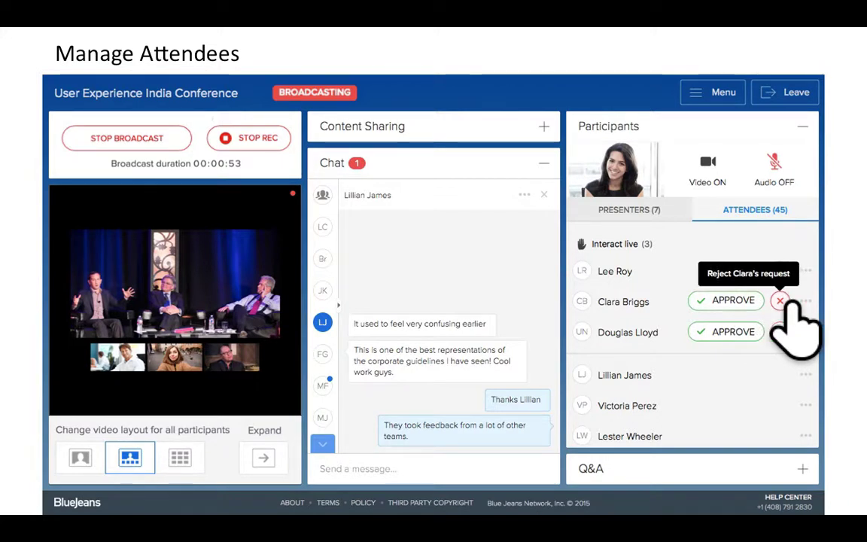
# Step: Reject Clara's interact-live request and send an announcement to all participants
pyautogui.click(806, 374)
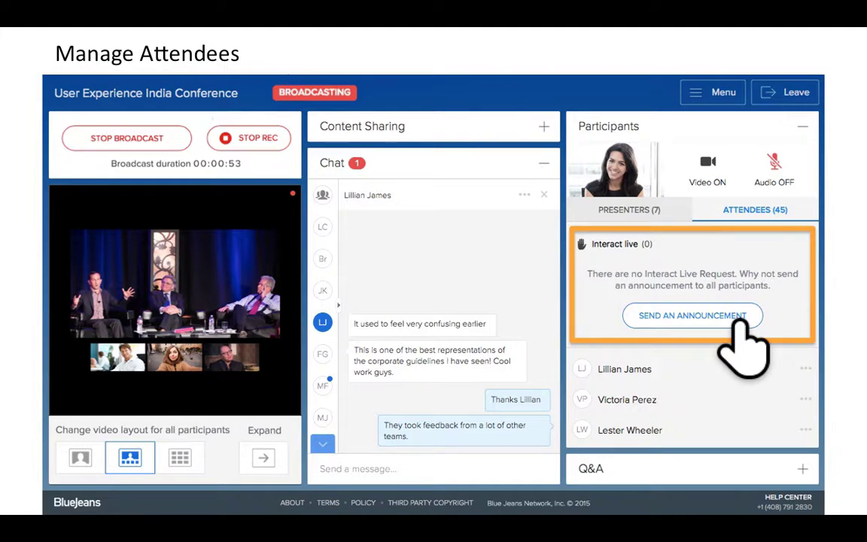
pyautogui.click(630, 209)
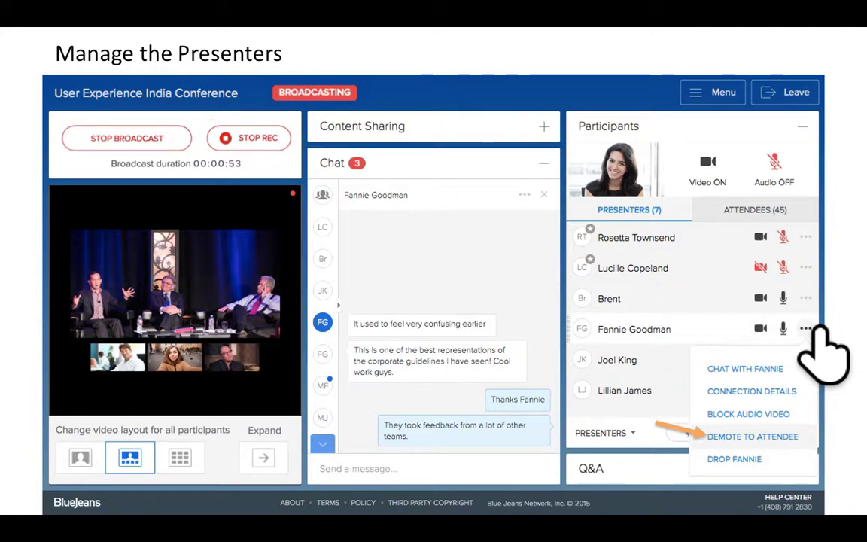
pyautogui.click(735, 459)
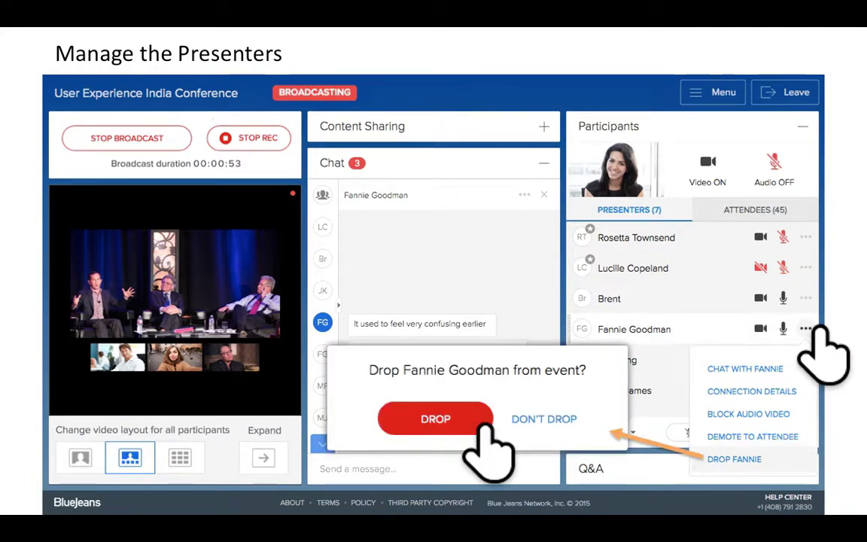
pyautogui.click(543, 419)
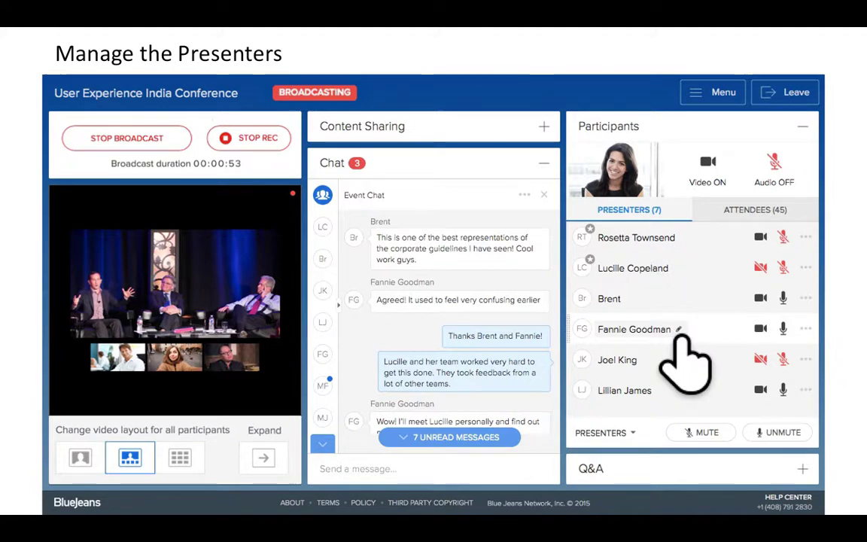
pyautogui.click(678, 328)
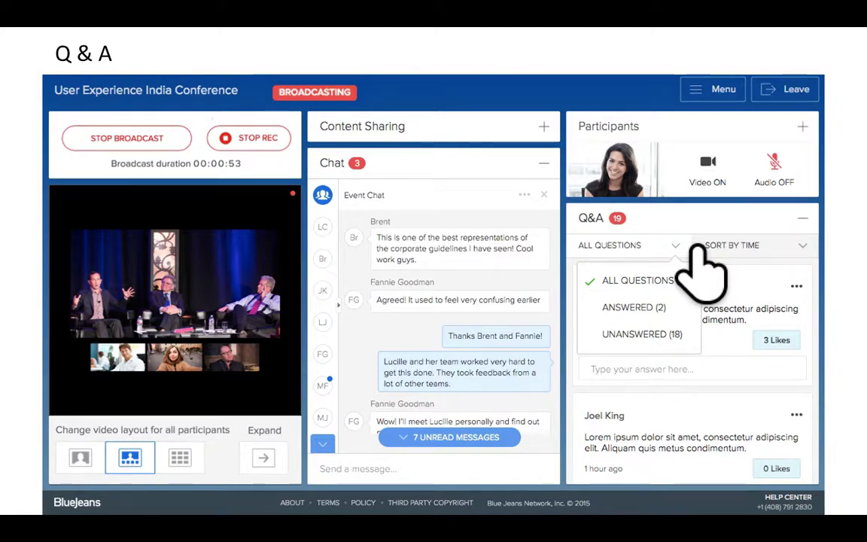
# Step: Filter the Q&A questions by answered or unanswered status
pyautogui.click(753, 244)
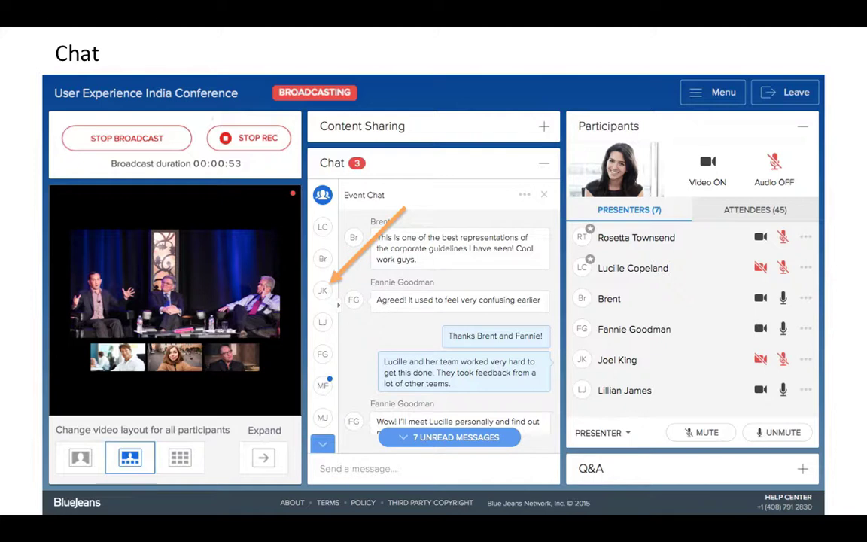
# Step: Switch the chat panel to a conversation with one participant
pyautogui.click(544, 127)
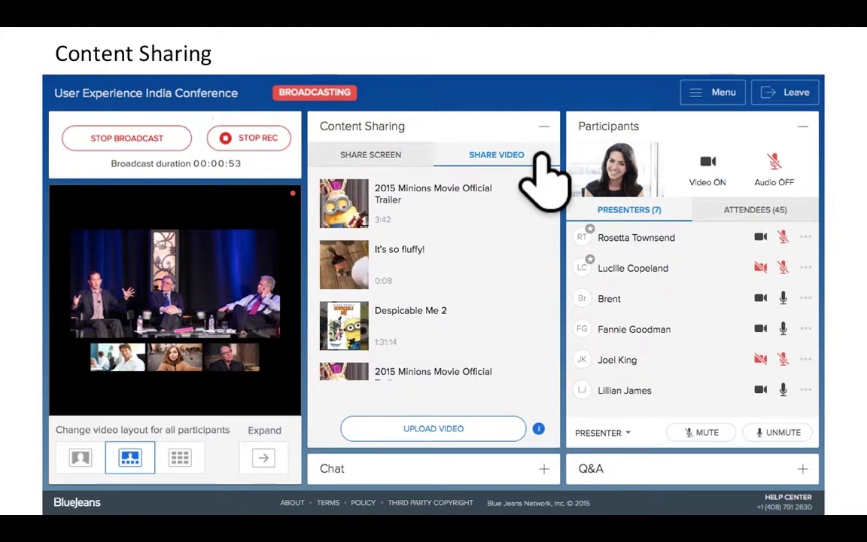
pyautogui.moveTo(479, 439)
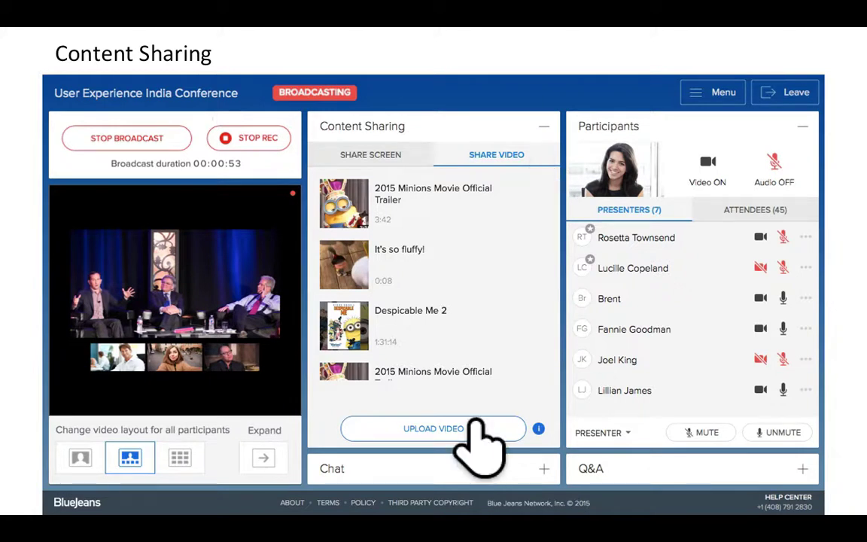
# Step: Explore the video upload in Content Sharing, then set the Active Speaker layout for all participants
pyautogui.click(370, 153)
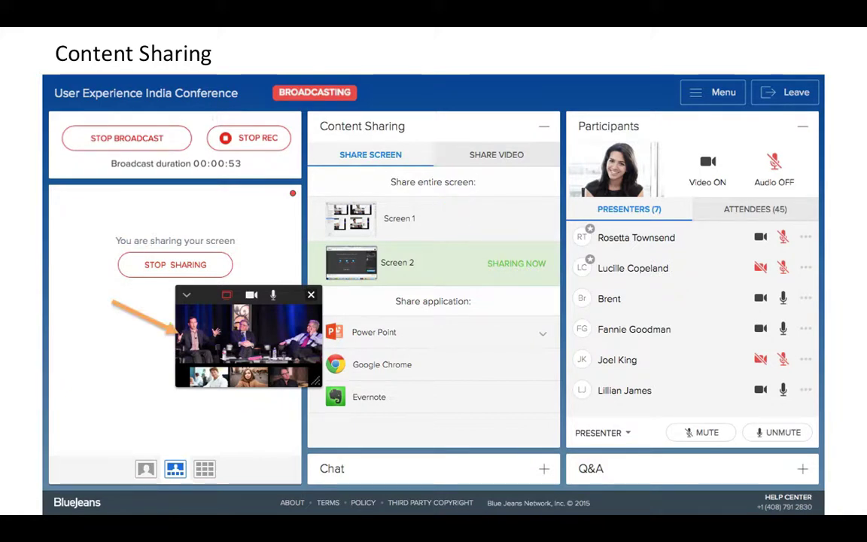
pyautogui.click(187, 294)
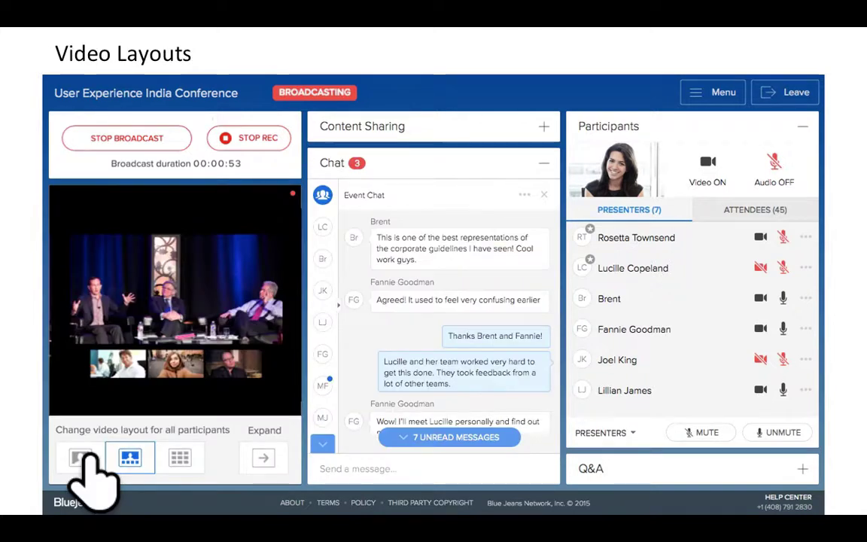
pyautogui.click(81, 458)
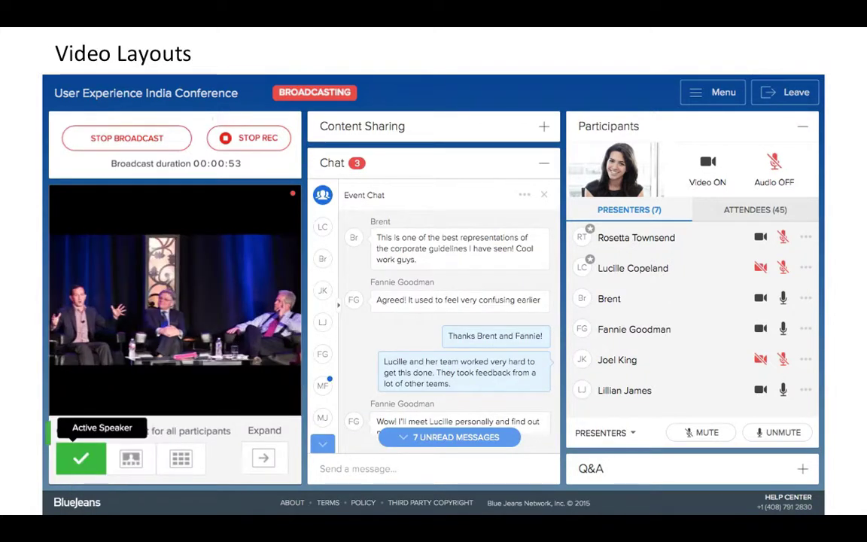